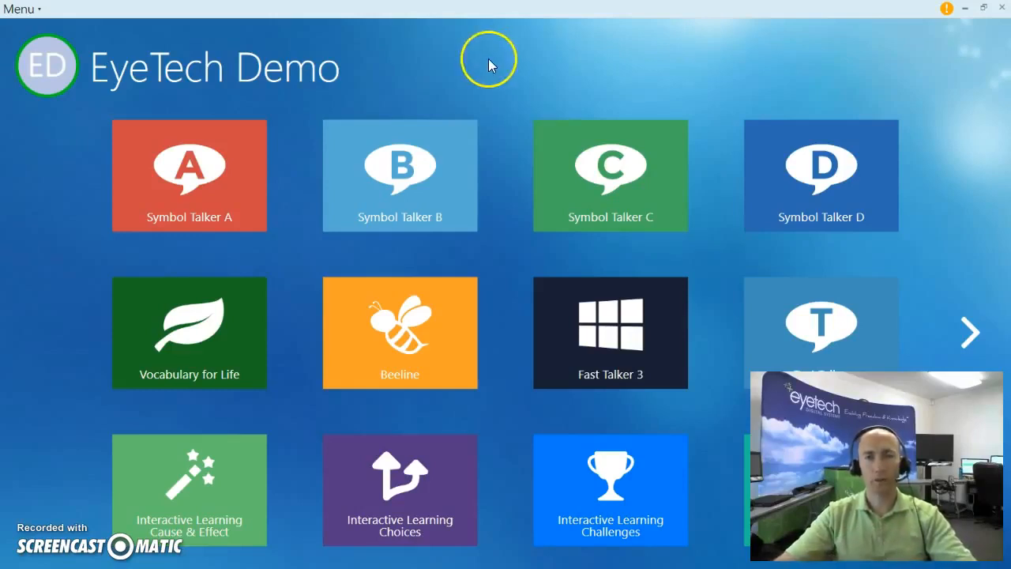
{"action": "mouse_move", "coordinate": [166, 38]}
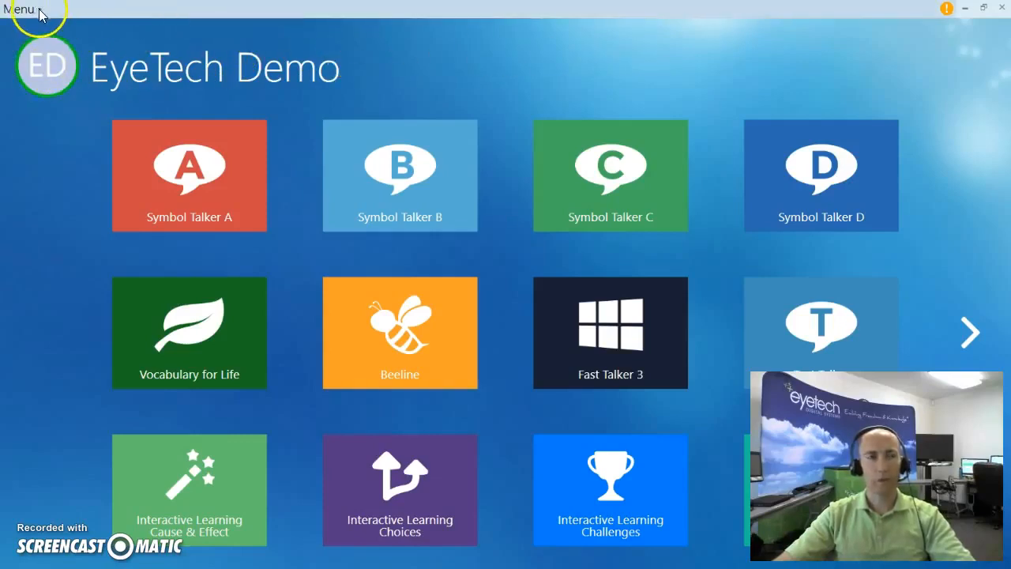
Open Settings from the main menu and choose Eye gaze under Access
{"action": "left_click", "coordinate": [18, 8]}
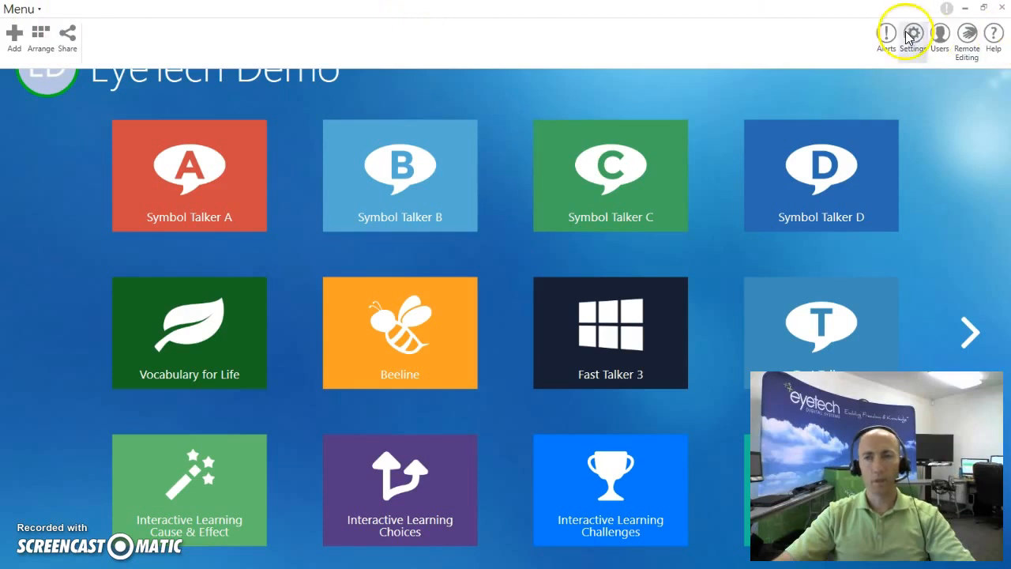
{"action": "left_click", "coordinate": [912, 34]}
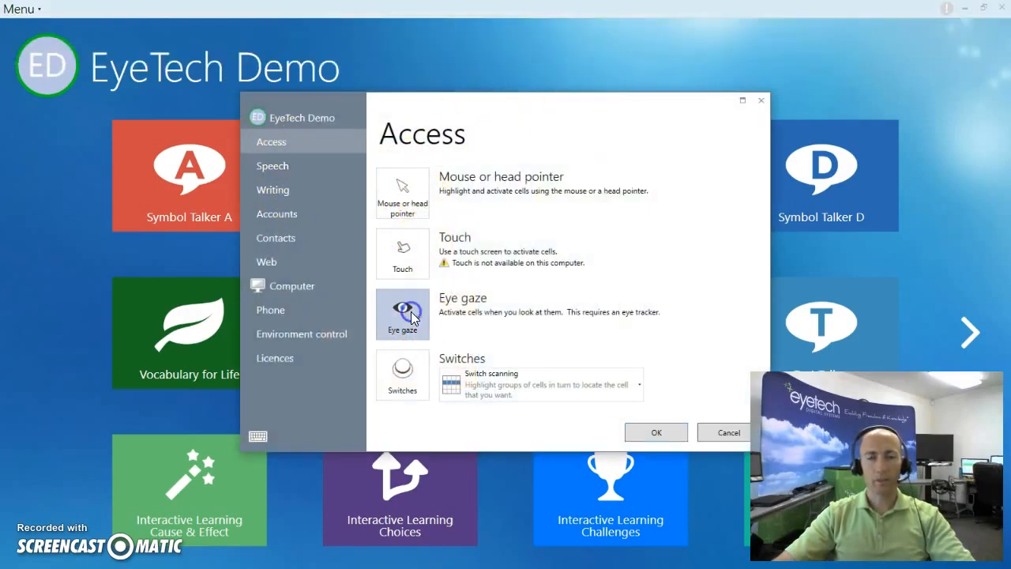
{"action": "left_click", "coordinate": [402, 314]}
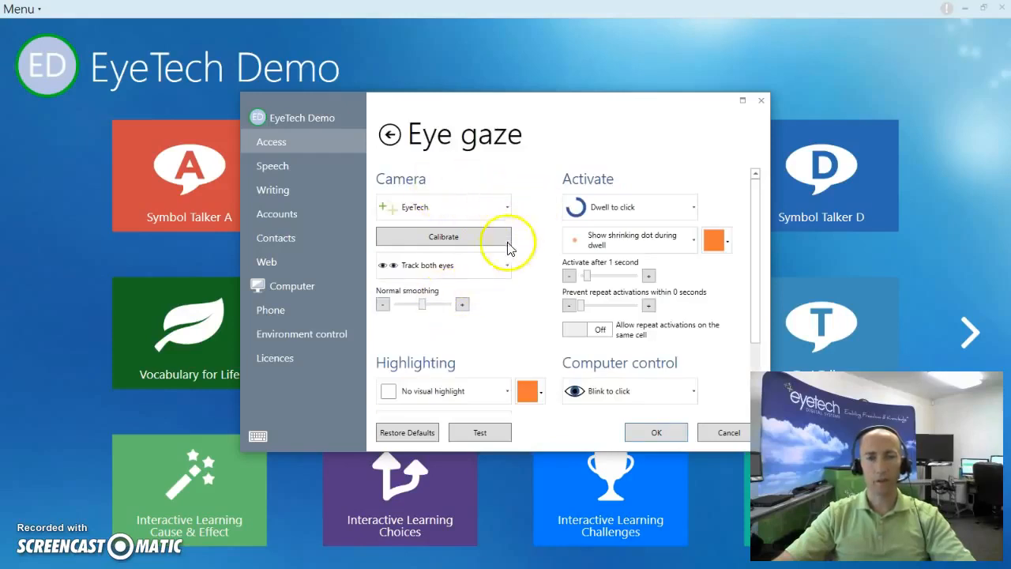
Open the Calibrate options for eye gaze and start a five-target calibration
{"action": "left_click", "coordinate": [443, 236]}
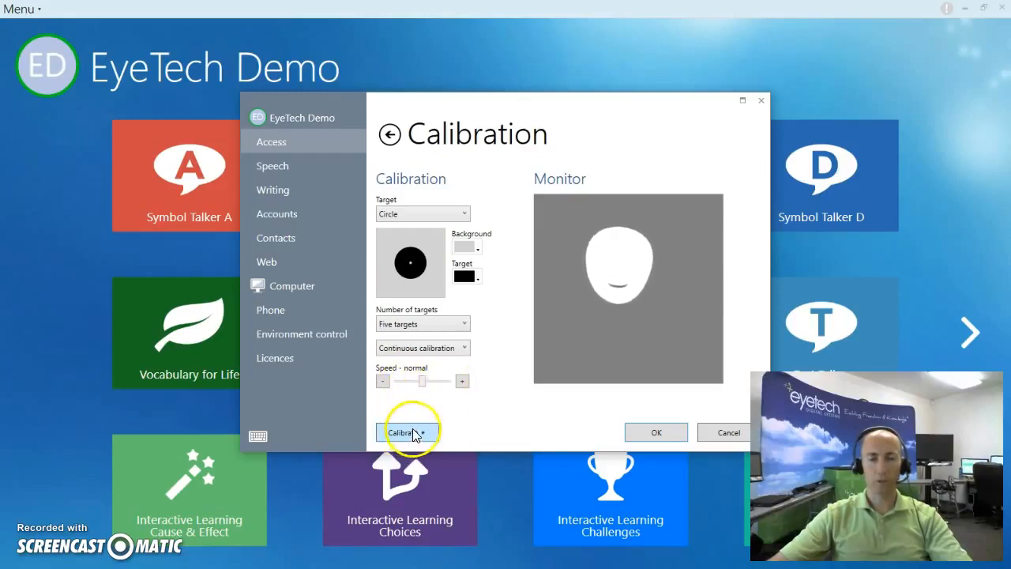
{"action": "left_click", "coordinate": [408, 432]}
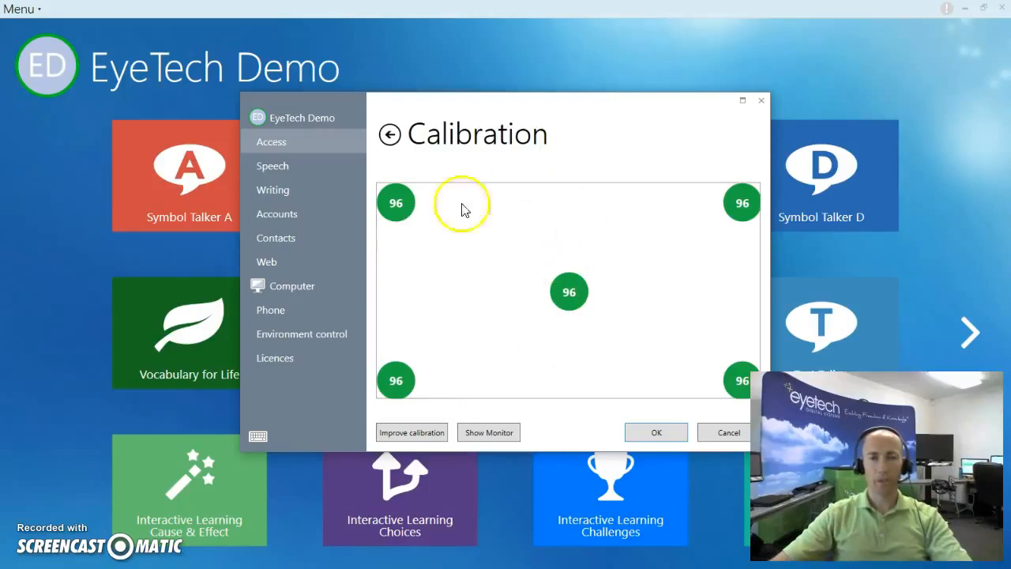
{"action": "mouse_move", "coordinate": [656, 237]}
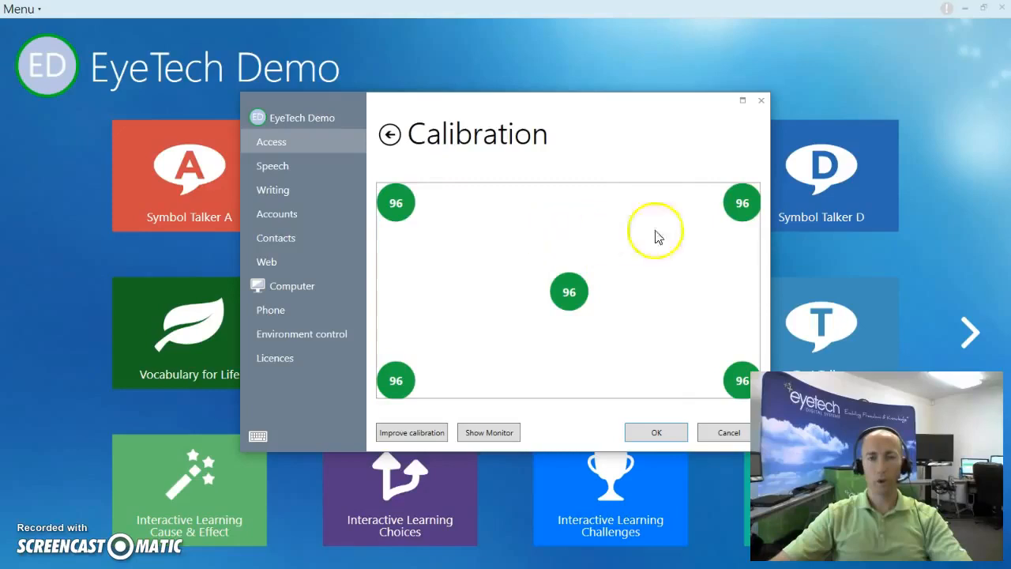
{"action": "mouse_move", "coordinate": [663, 359]}
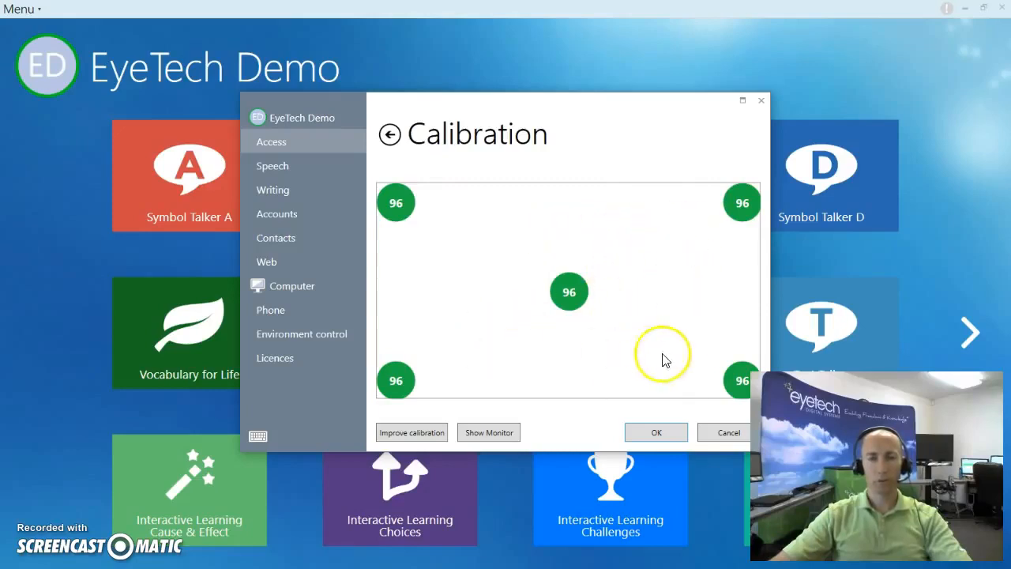
{"action": "mouse_move", "coordinate": [673, 326]}
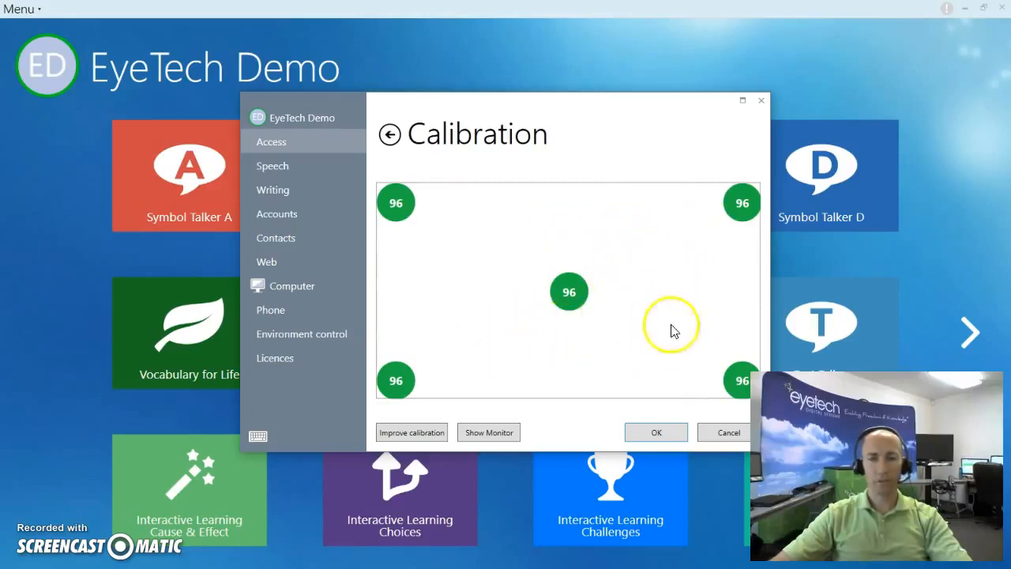
{"action": "mouse_move", "coordinate": [553, 391]}
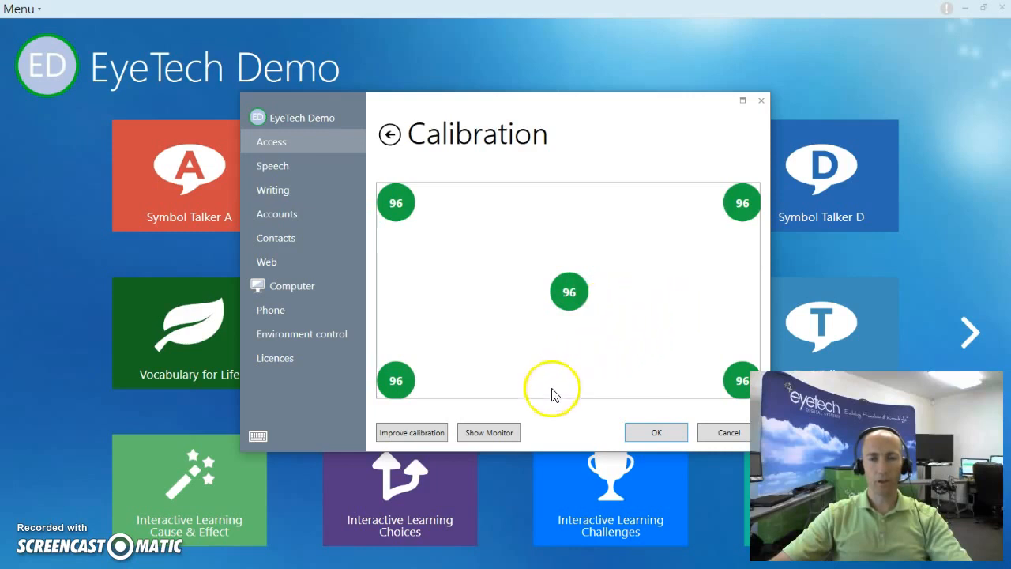
Accept the calibration results with all five targets scoring 96
{"action": "left_click", "coordinate": [656, 432]}
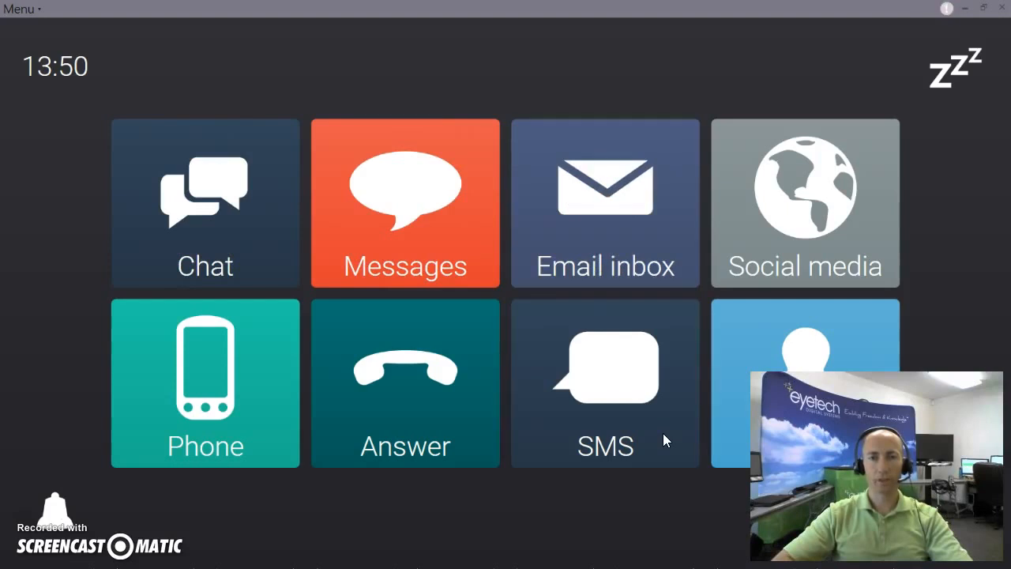
Activate the Phone cell in Fast Talker 3 to reach the dial page
{"action": "left_click", "coordinate": [605, 203]}
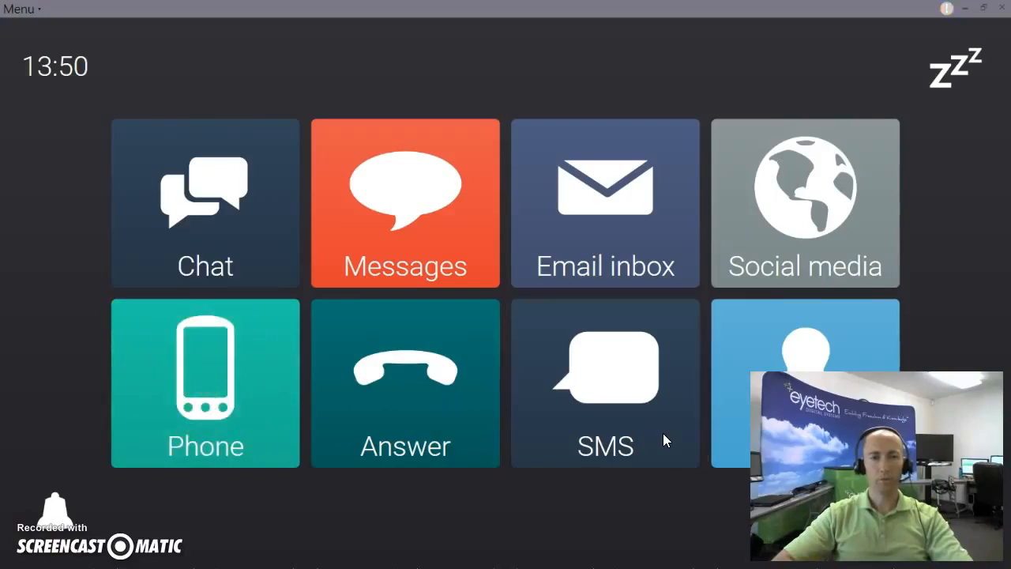
{"action": "left_click", "coordinate": [205, 384]}
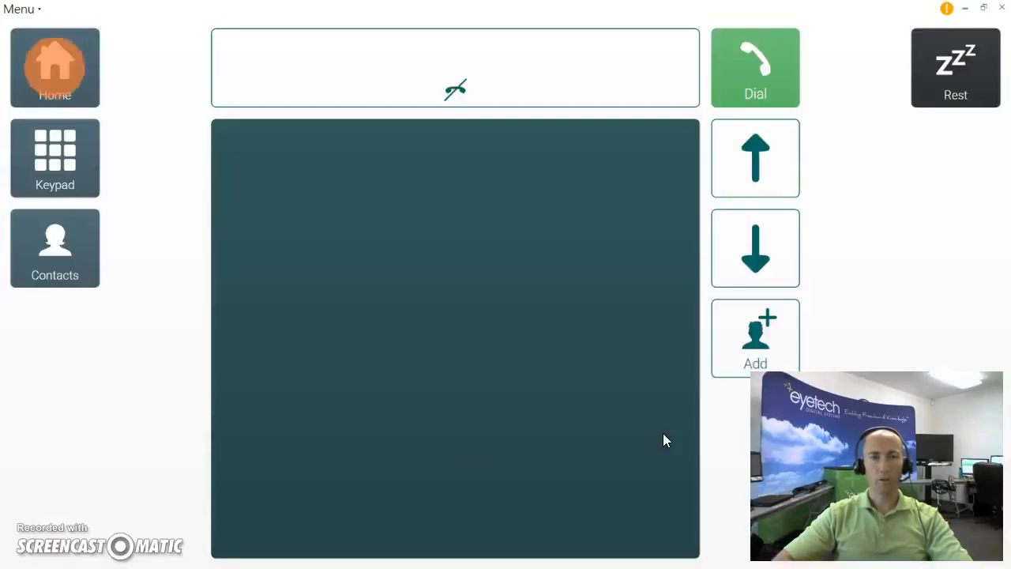